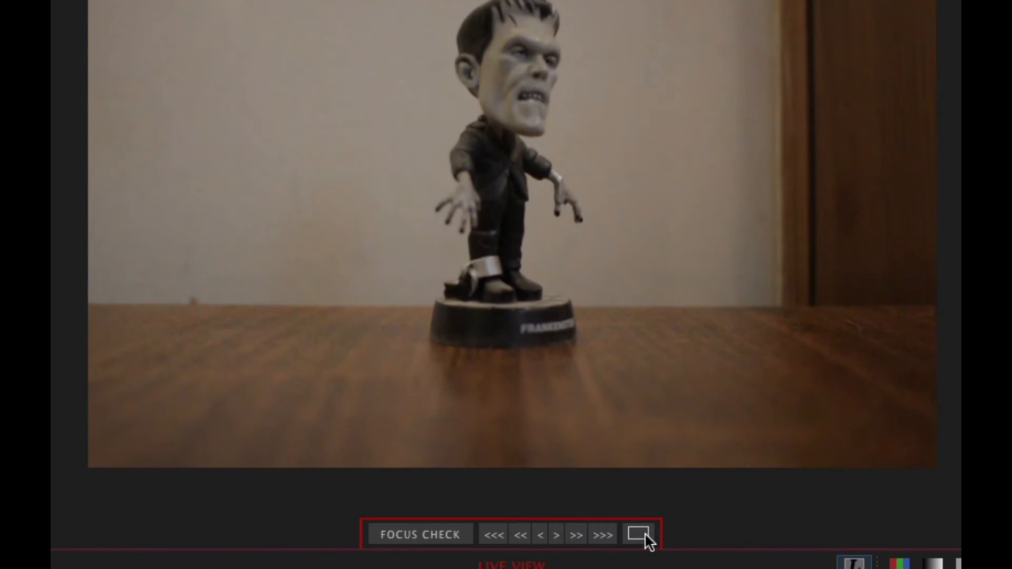
# Show the focus-check rectangle on the live view for the Frankenstein figurine
pyautogui.click(639, 535)
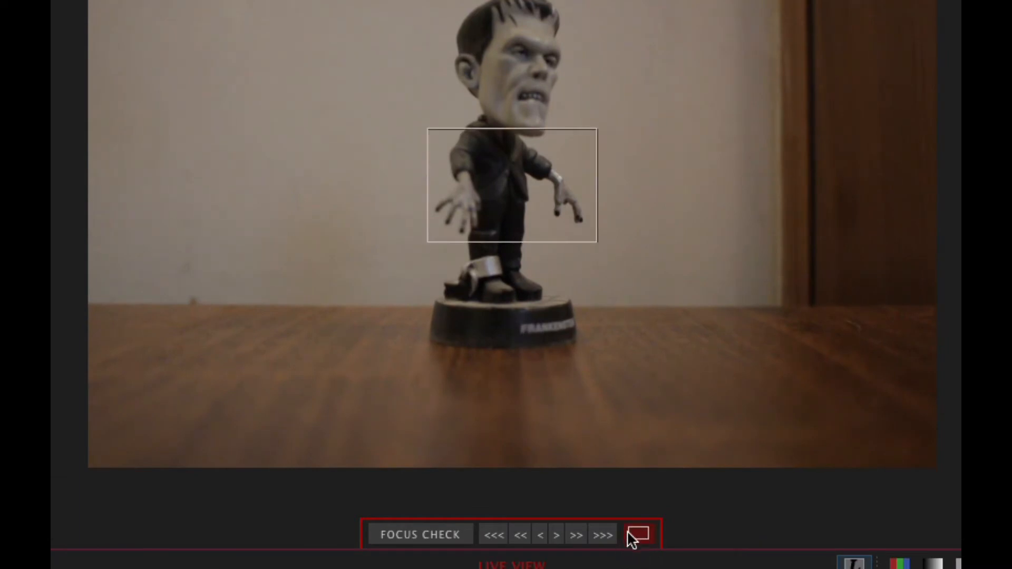
pyautogui.moveTo(603, 473)
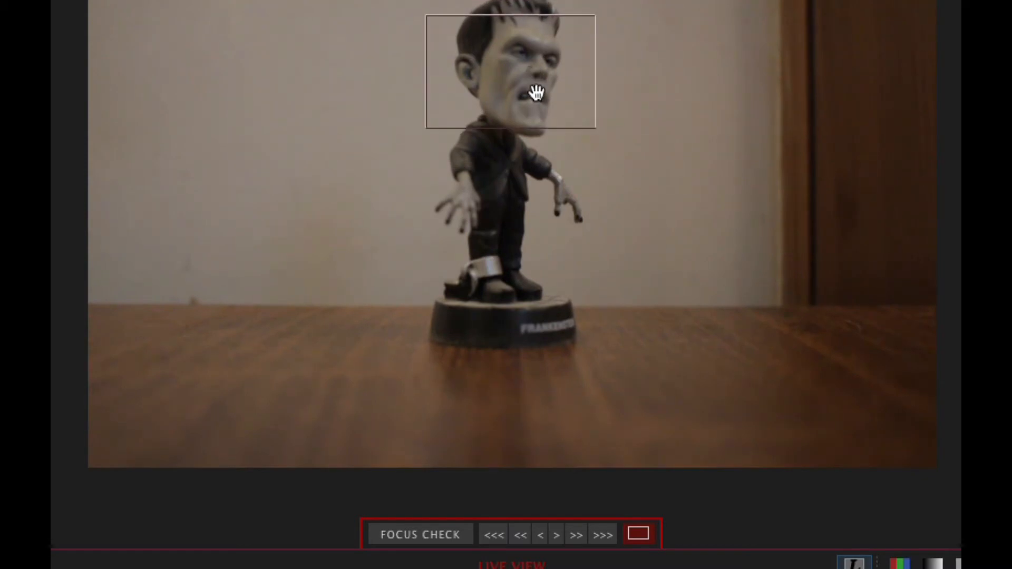
pyautogui.click(419, 533)
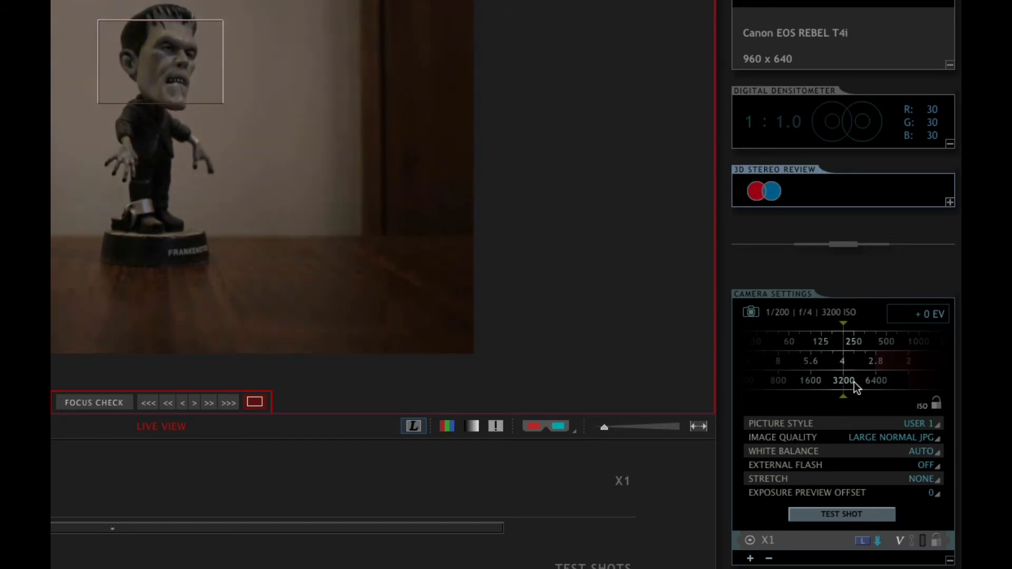
pyautogui.moveTo(864, 373)
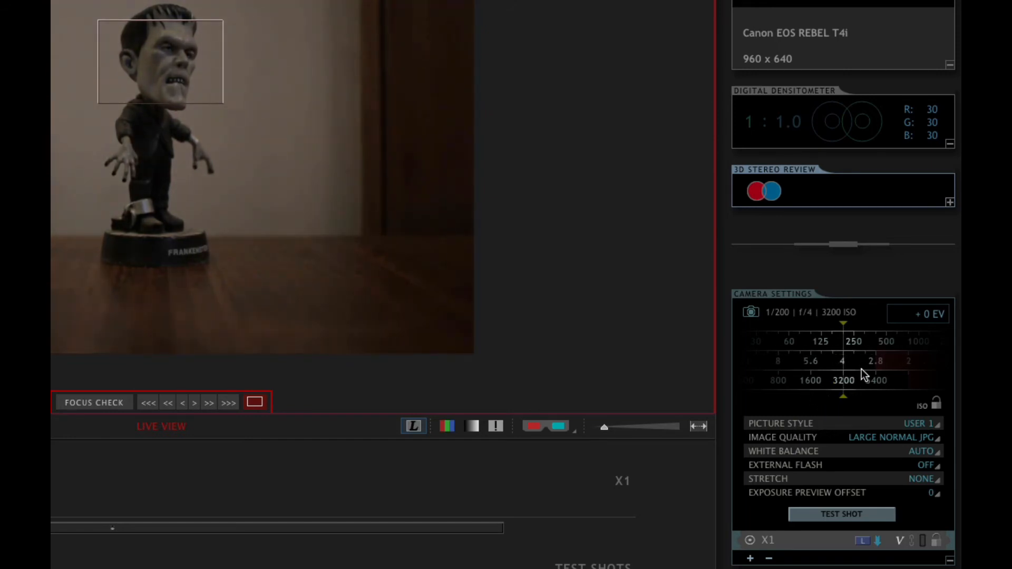
# Slow the shutter speed to 1/125, keeping f/4 and ISO 3200
pyautogui.click(837, 342)
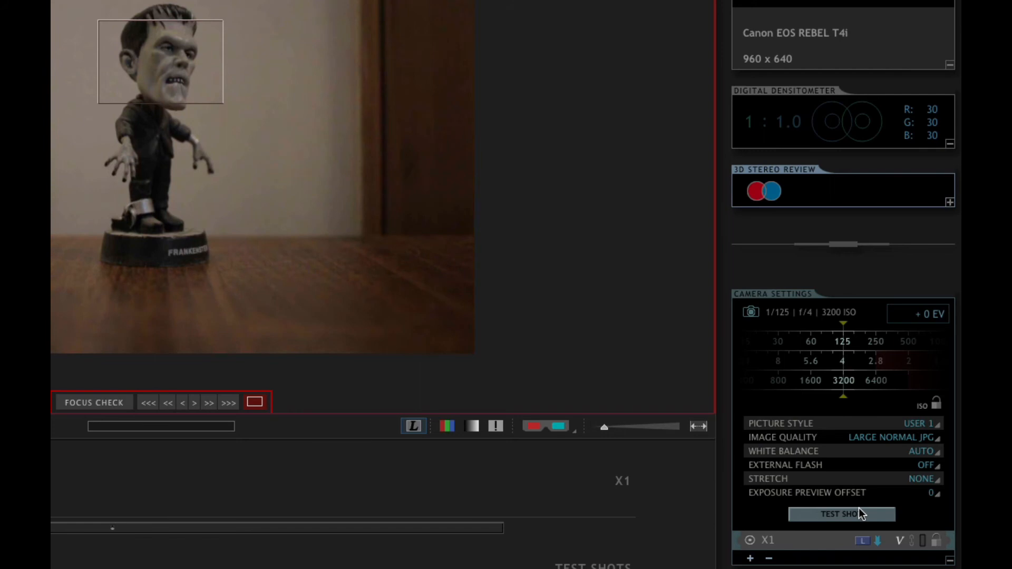
# Capture a test shot of the figurine, then switch to the Animation workspace
pyautogui.click(841, 515)
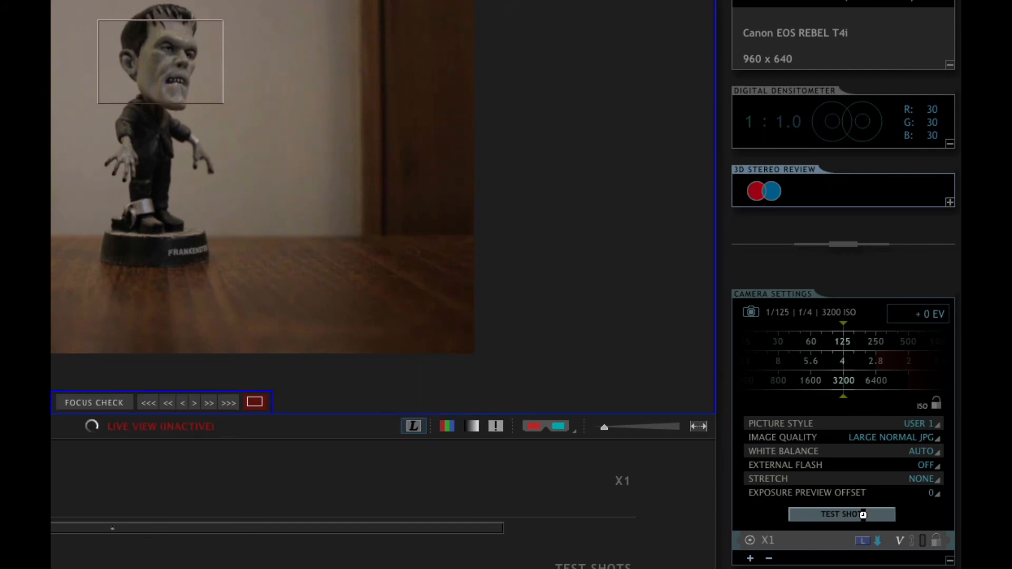
pyautogui.click(841, 515)
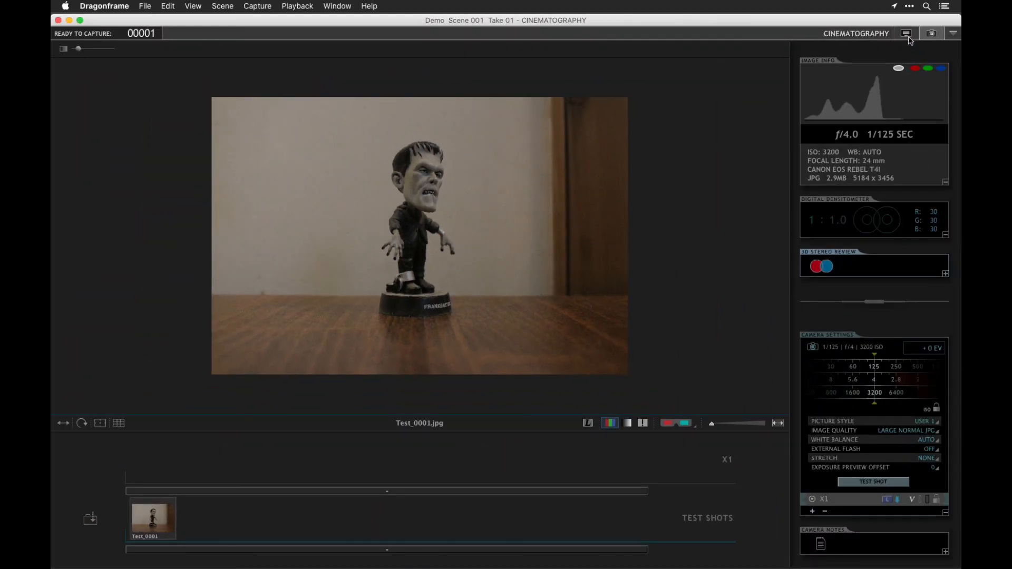
pyautogui.click(907, 33)
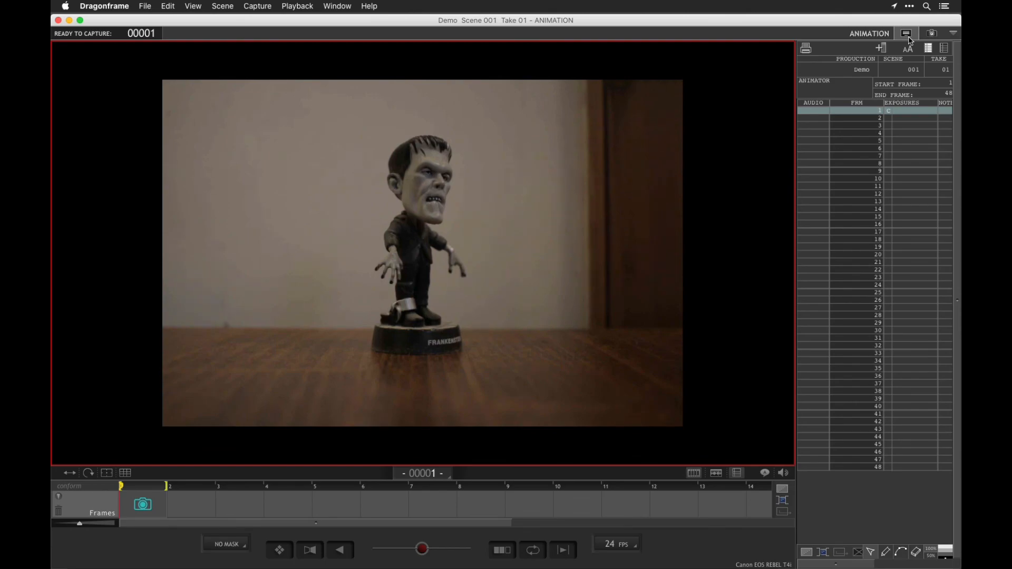